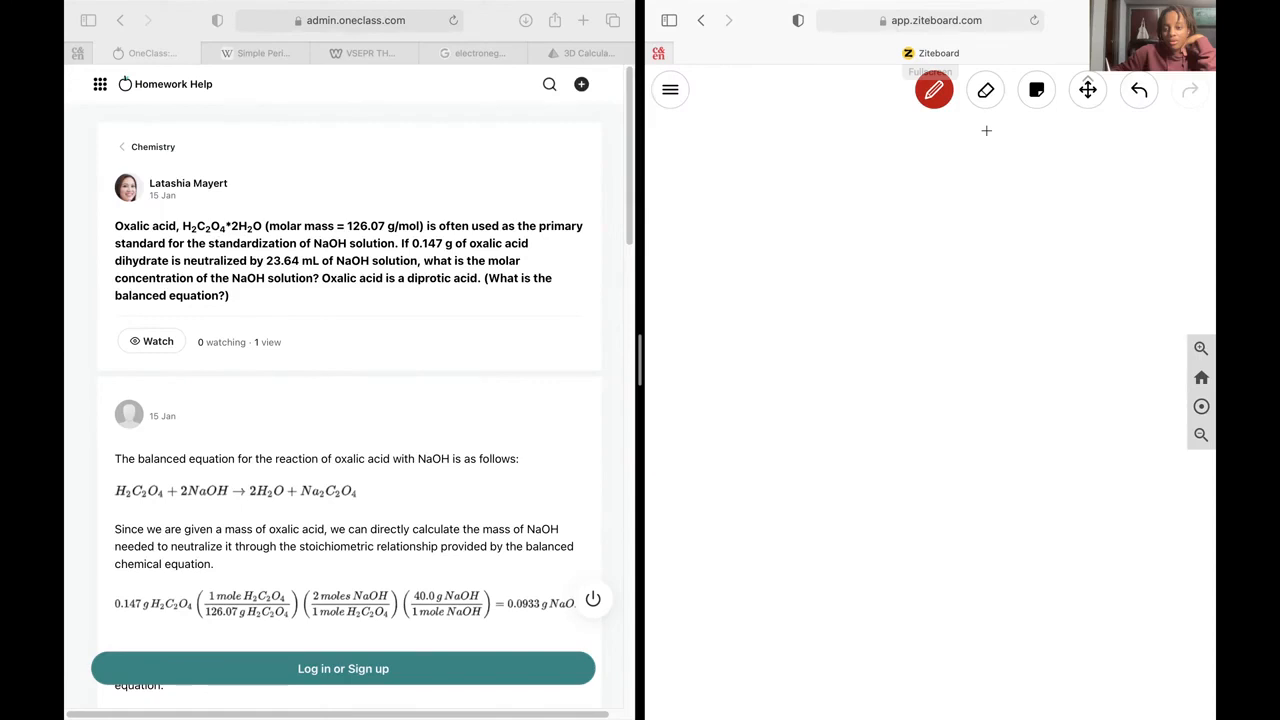
mouse_move(732, 138)
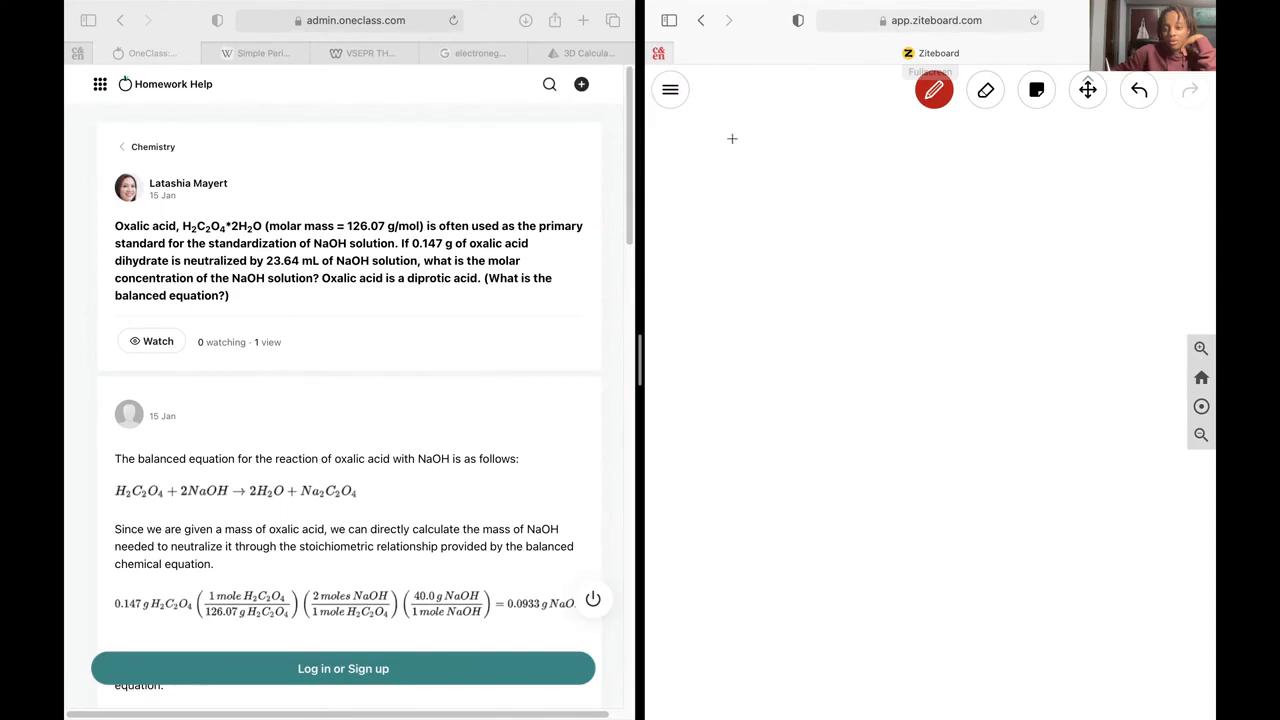
- Handwrite H2C2O4 + 2NaOH → 2H2O + Na2C2O4 across the top of the board
drag(690, 150, 736, 150)
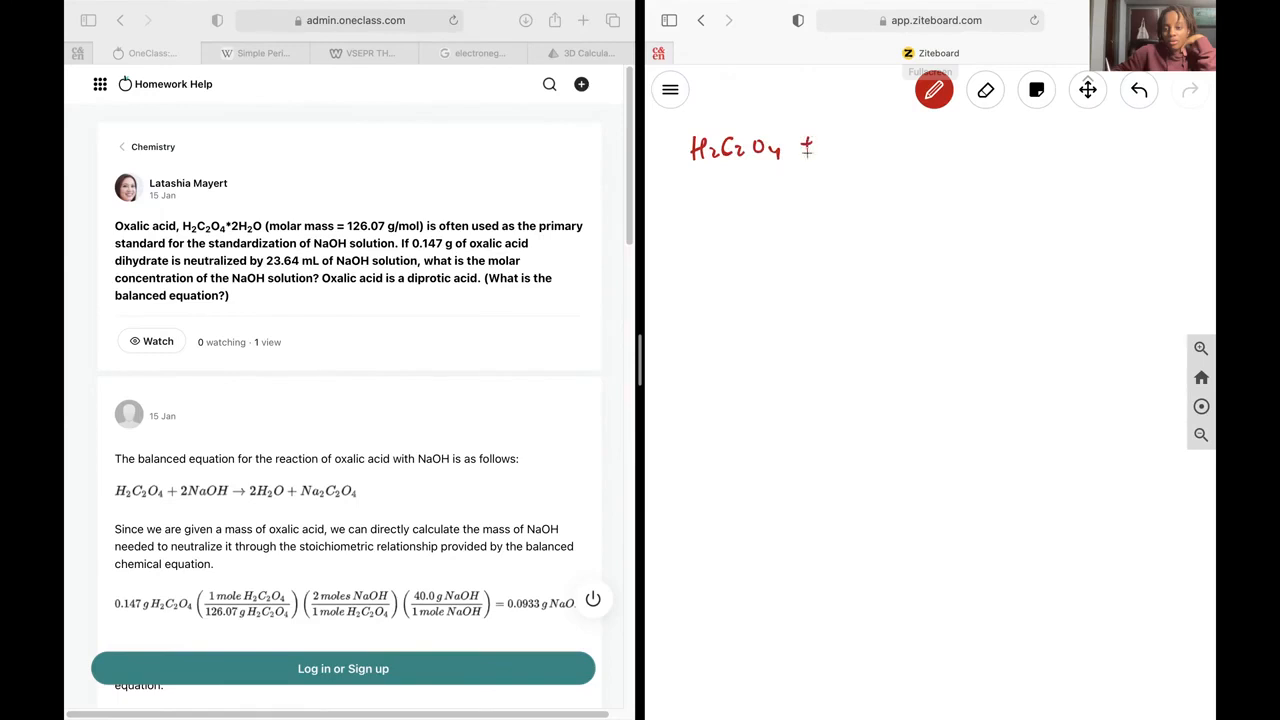
drag(830, 140, 896, 140)
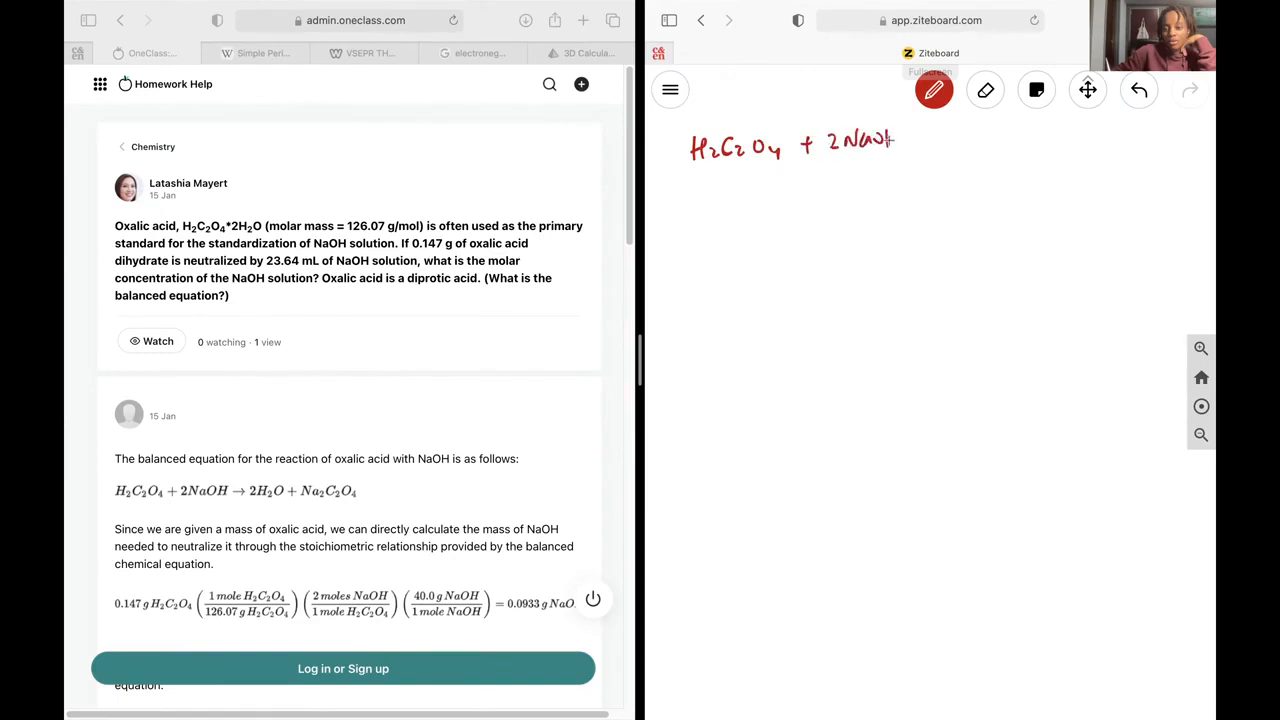
drag(904, 140, 964, 138)
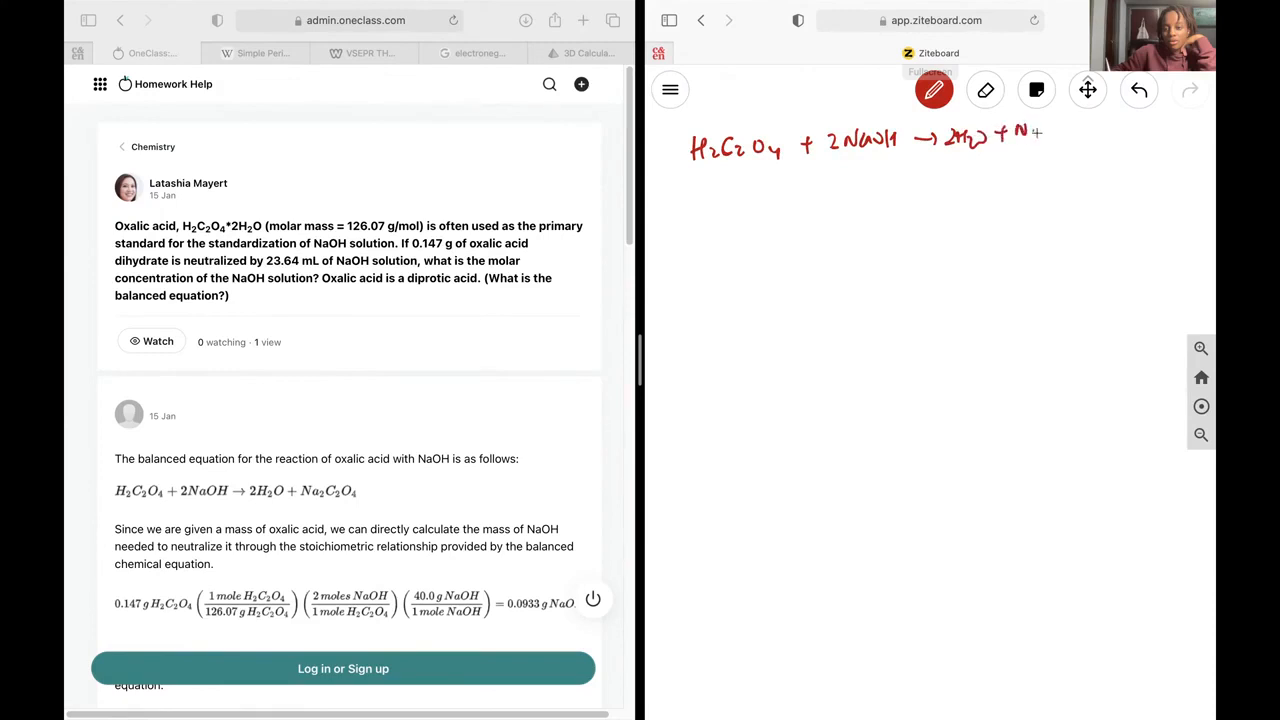
click(984, 90)
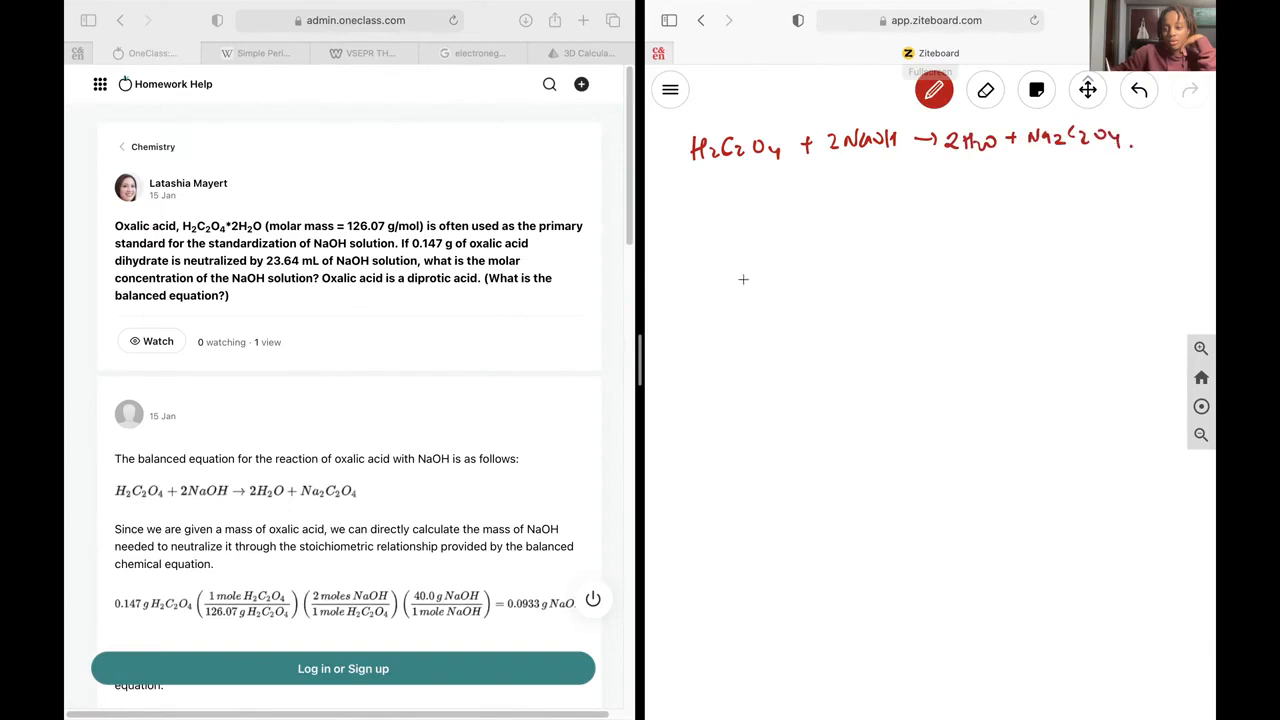
mouse_move(732, 156)
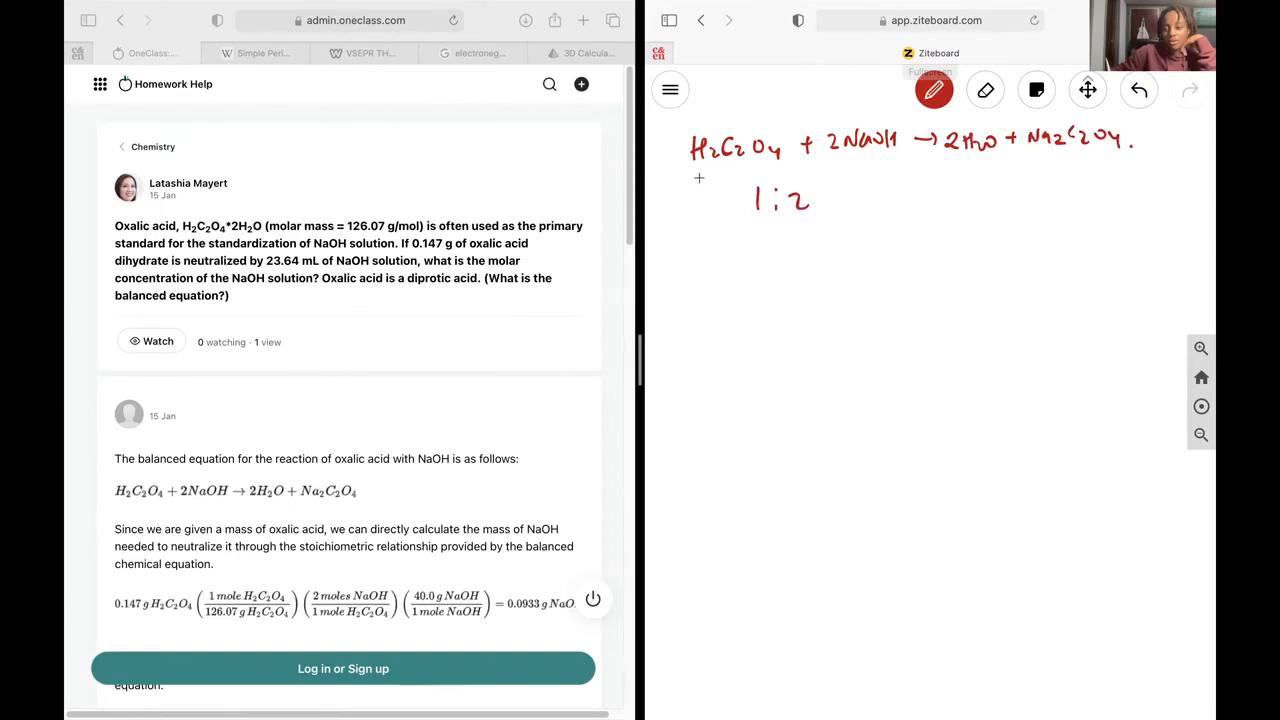
- Underline the reactants, write the 1:2 ratio and the fraction 0.147 g / 126.07 g/mol
drag(700, 172, 896, 172)
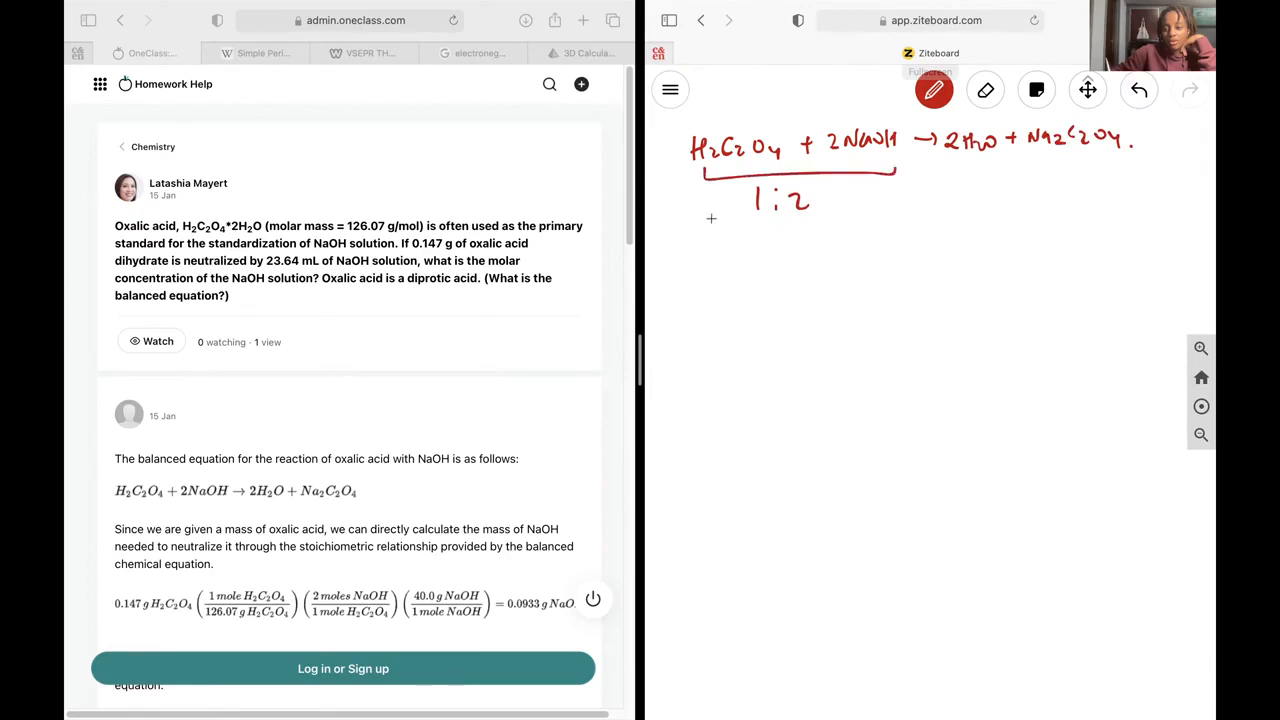
text(0.t)
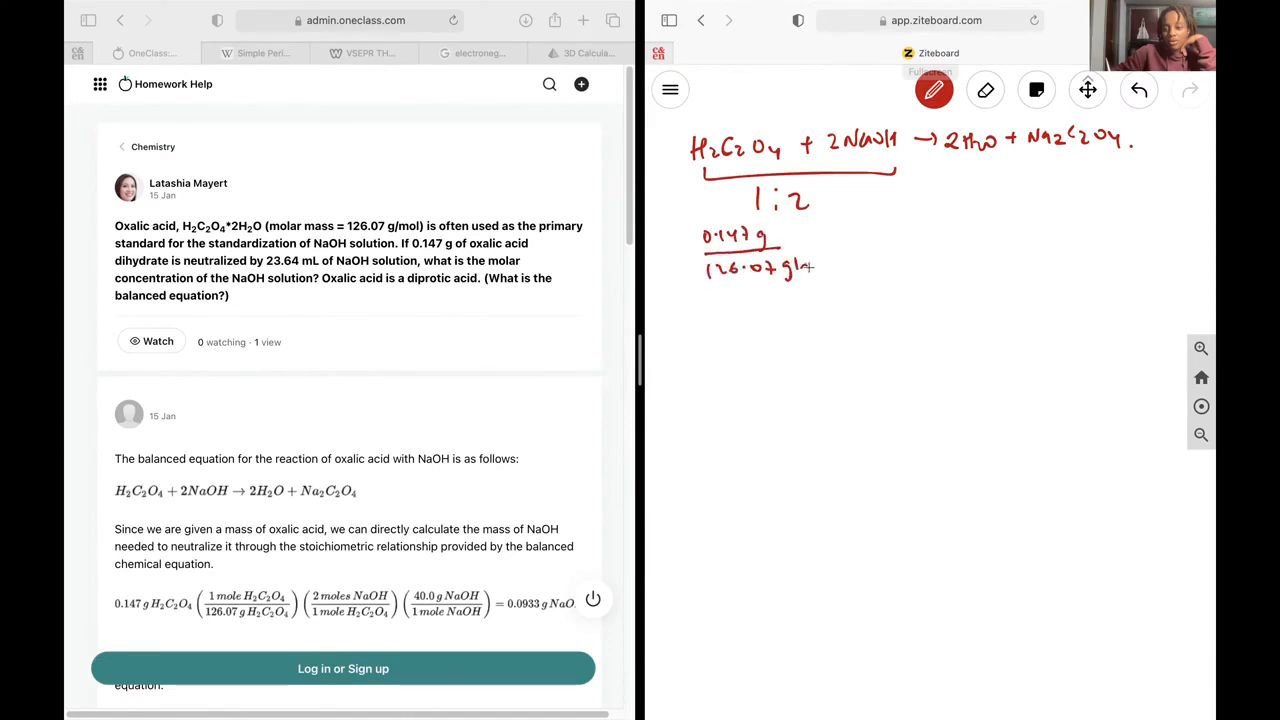
drag(790, 270, 850, 248)
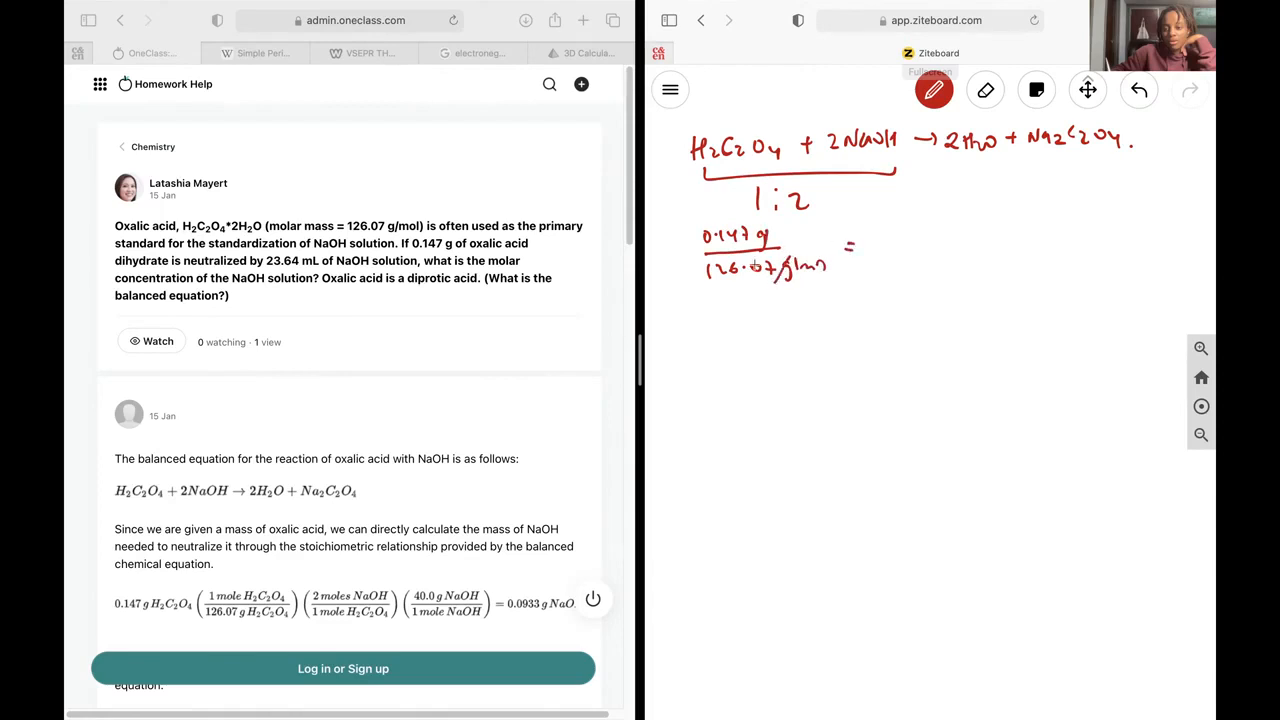
mouse_move(704, 404)
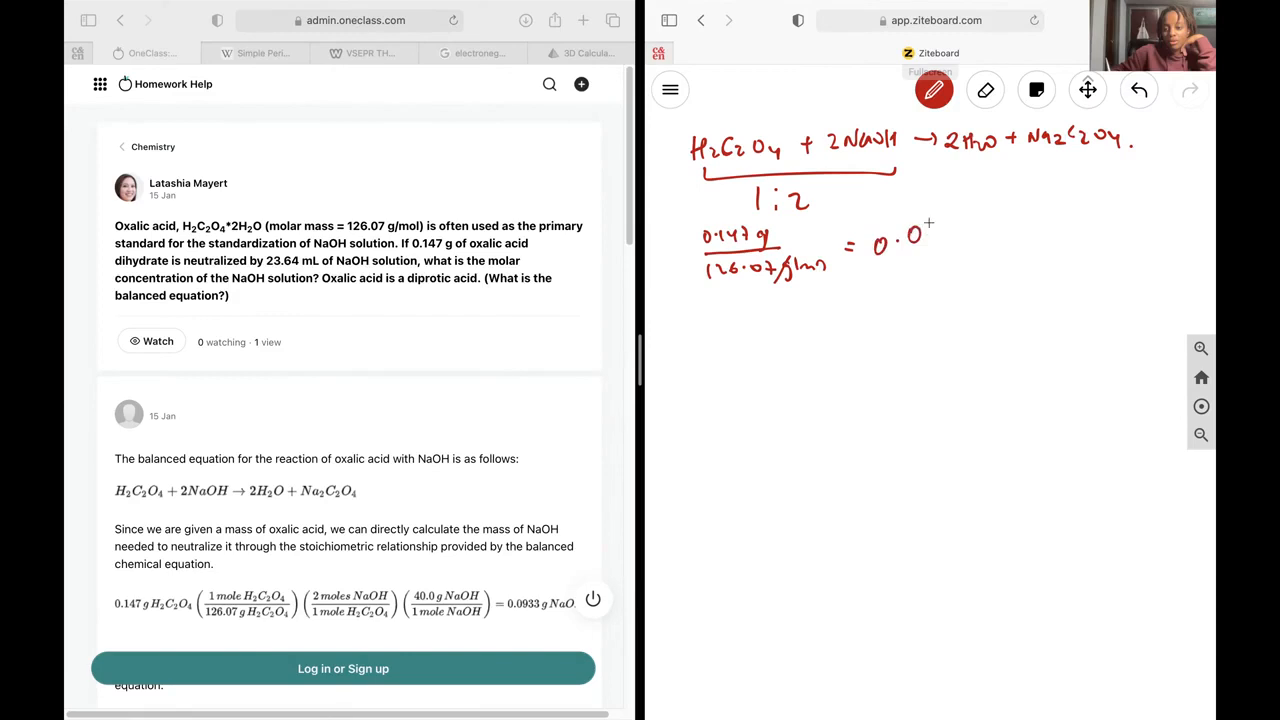
- Write the oxalic acid moles result = 0.00116601... mol
drag(924, 216, 996, 216)
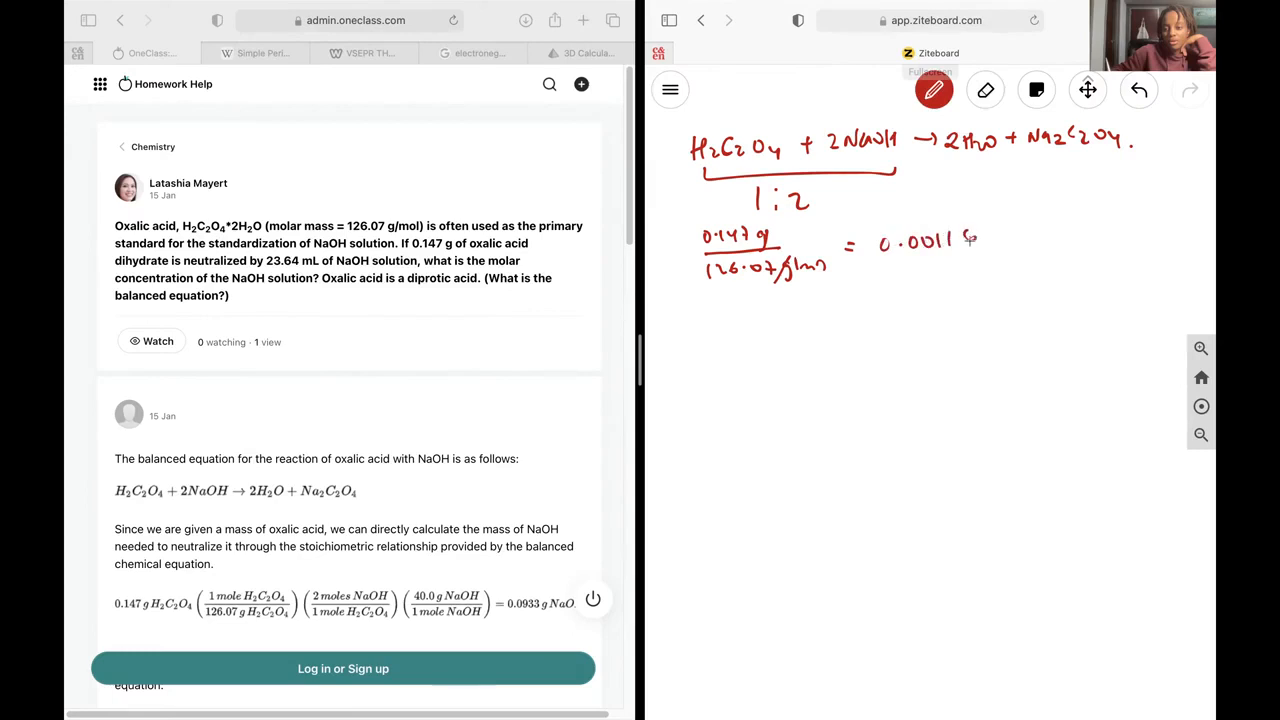
drag(976, 236, 1056, 228)
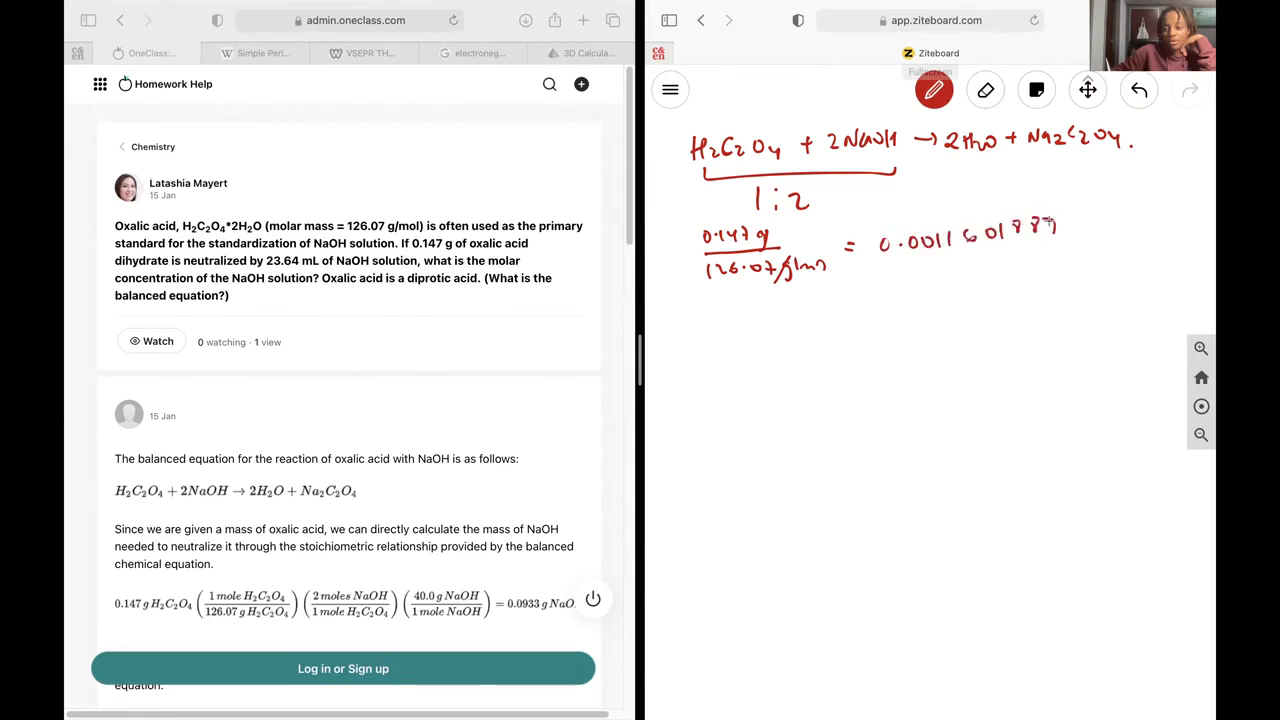
drag(1050, 230, 1130, 230)
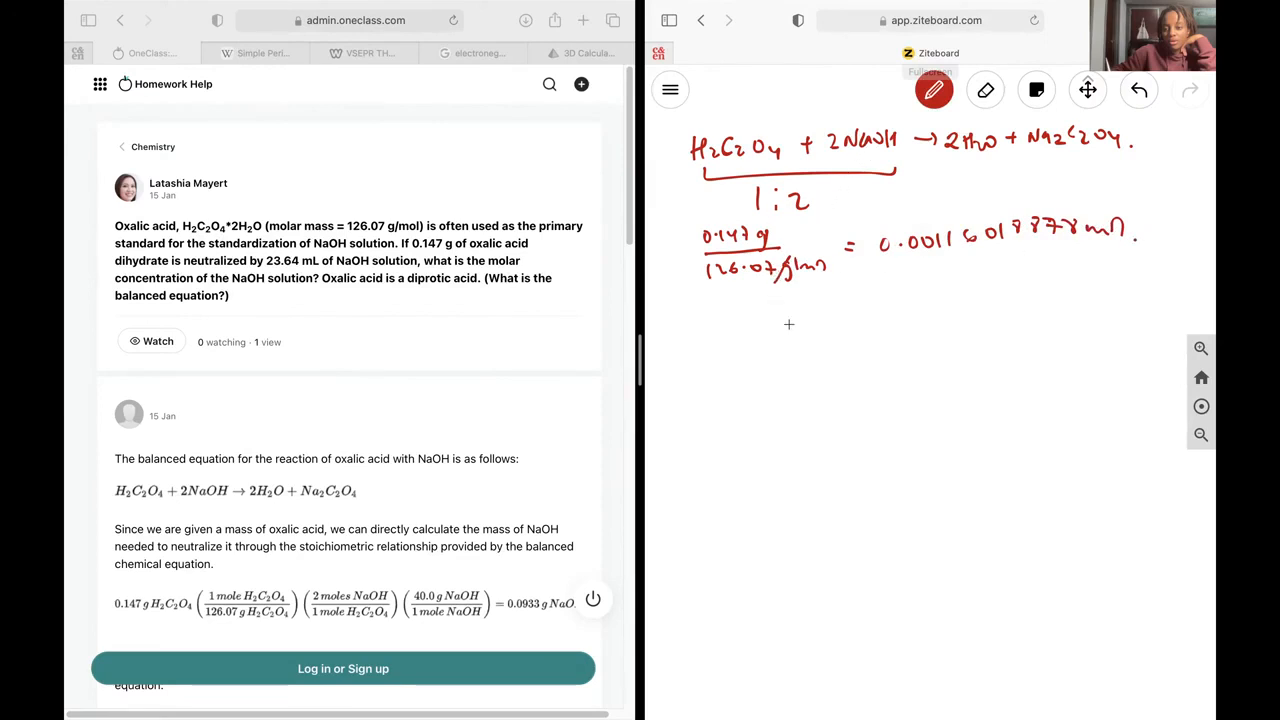
mouse_move(692, 320)
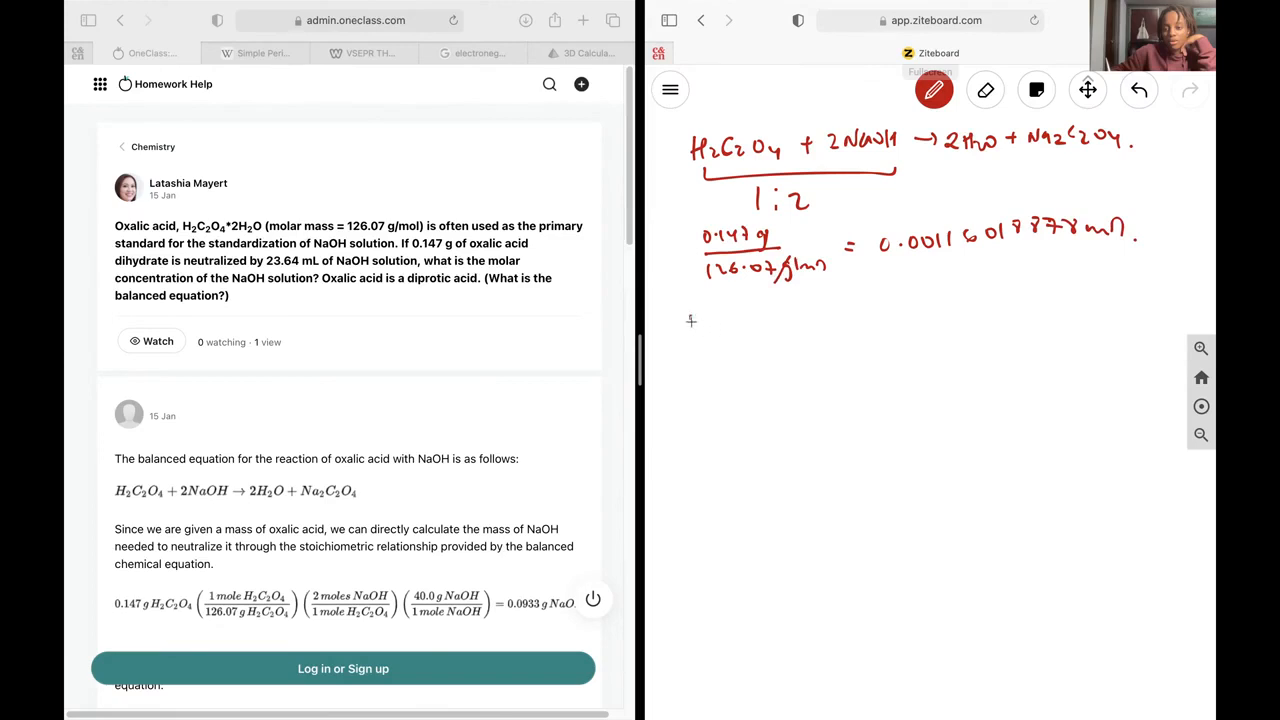
- Write the line 'moles NaOH = 0.002332037... mol' beneath the oxalic acid moles
drag(690, 316, 756, 318)
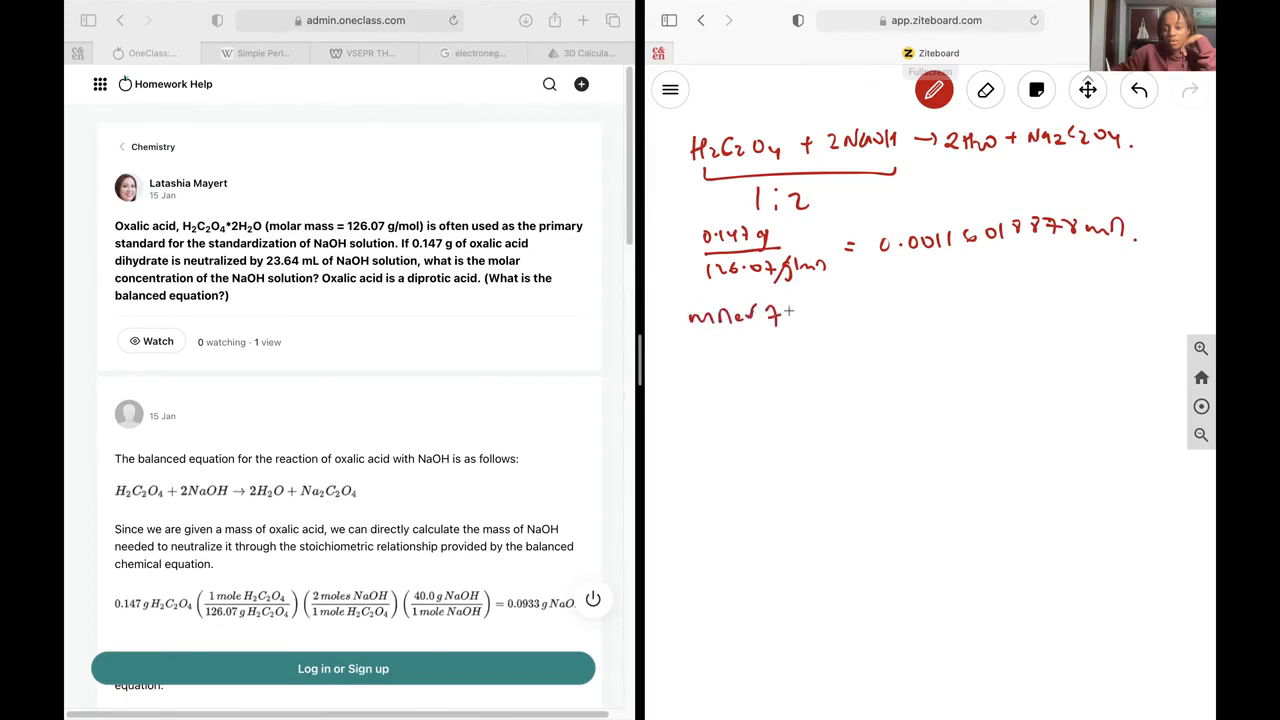
drag(796, 310, 876, 290)
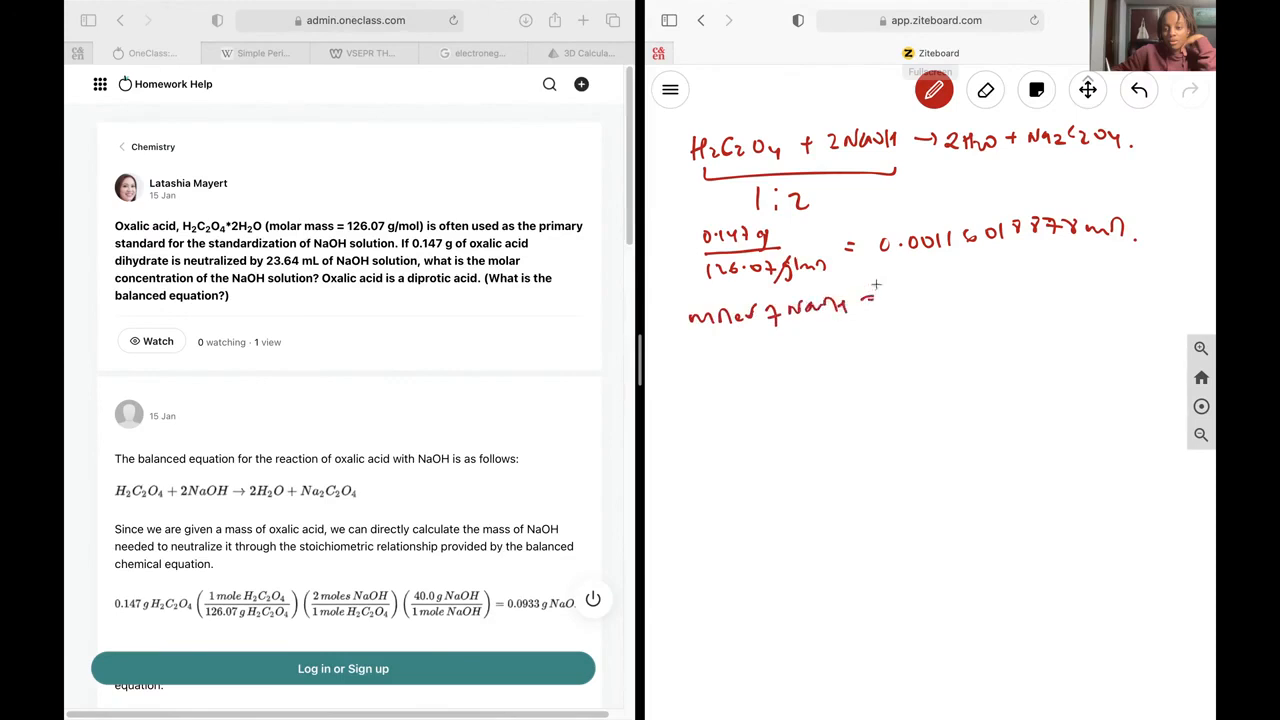
mouse_move(726, 304)
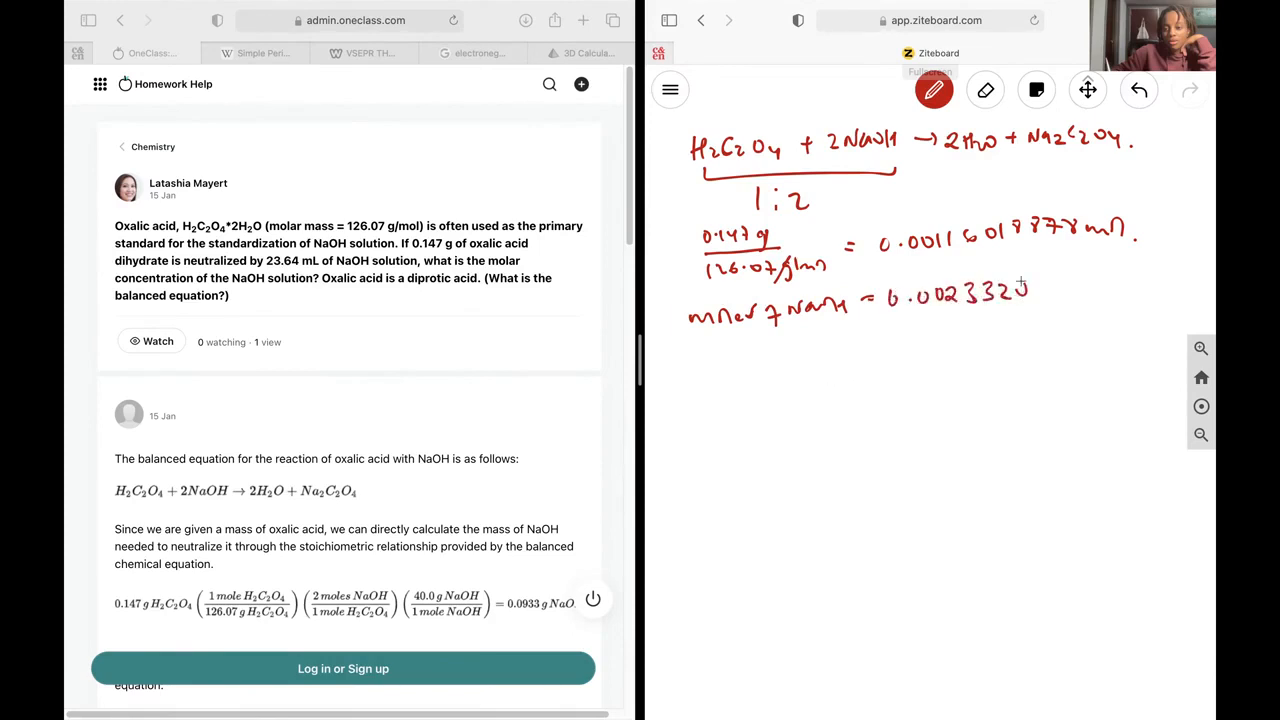
drag(1030, 290, 1100, 284)
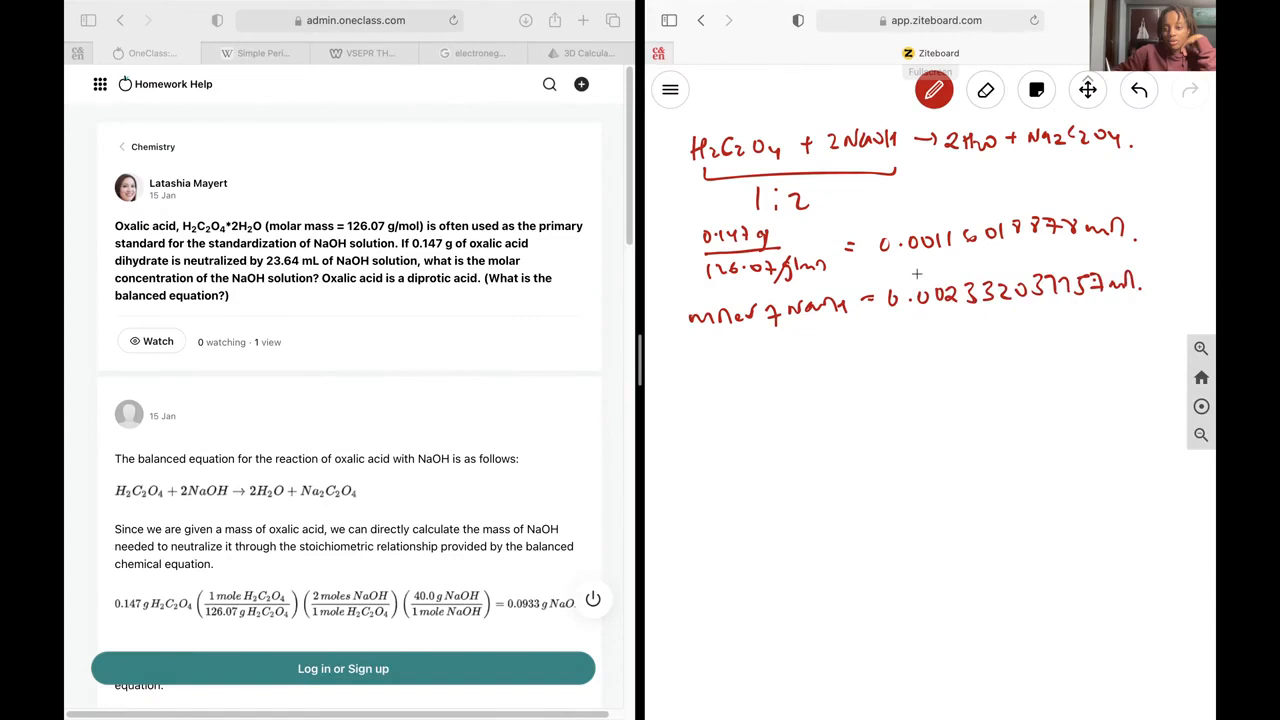
mouse_move(960, 216)
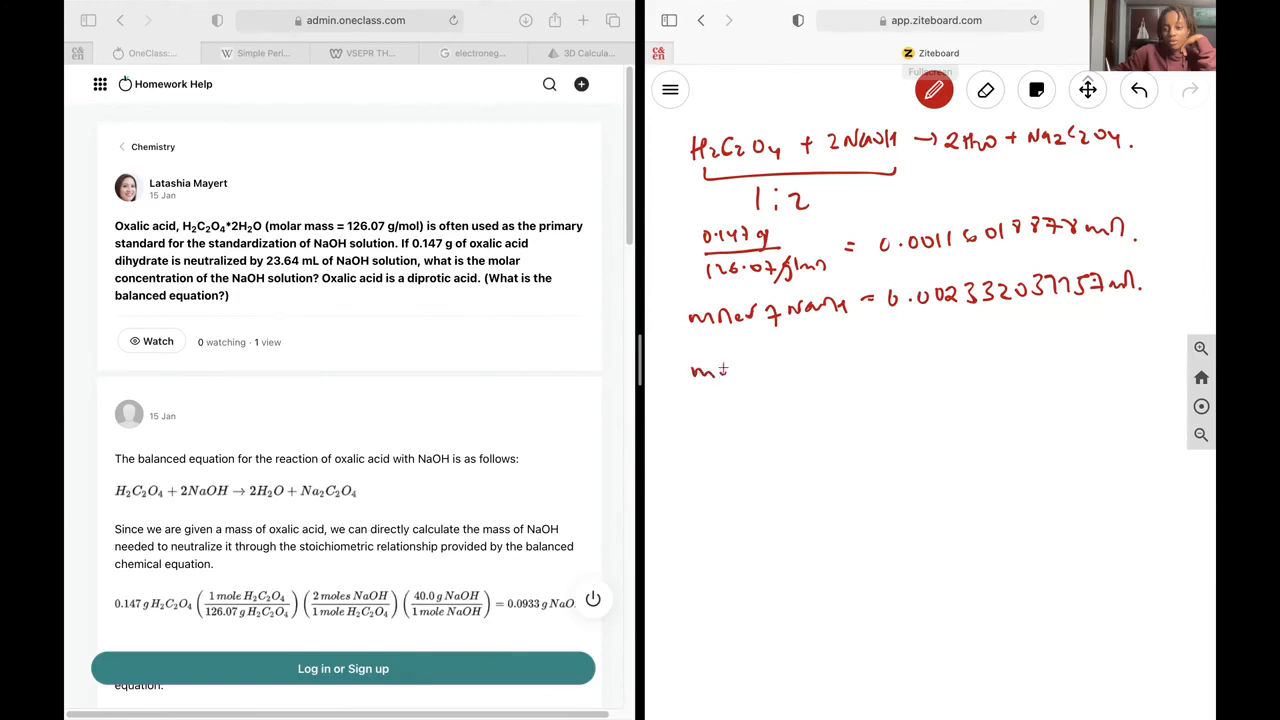
- Write the formula 'molar conc = # moles / vol'
text(molar conc = # moles)
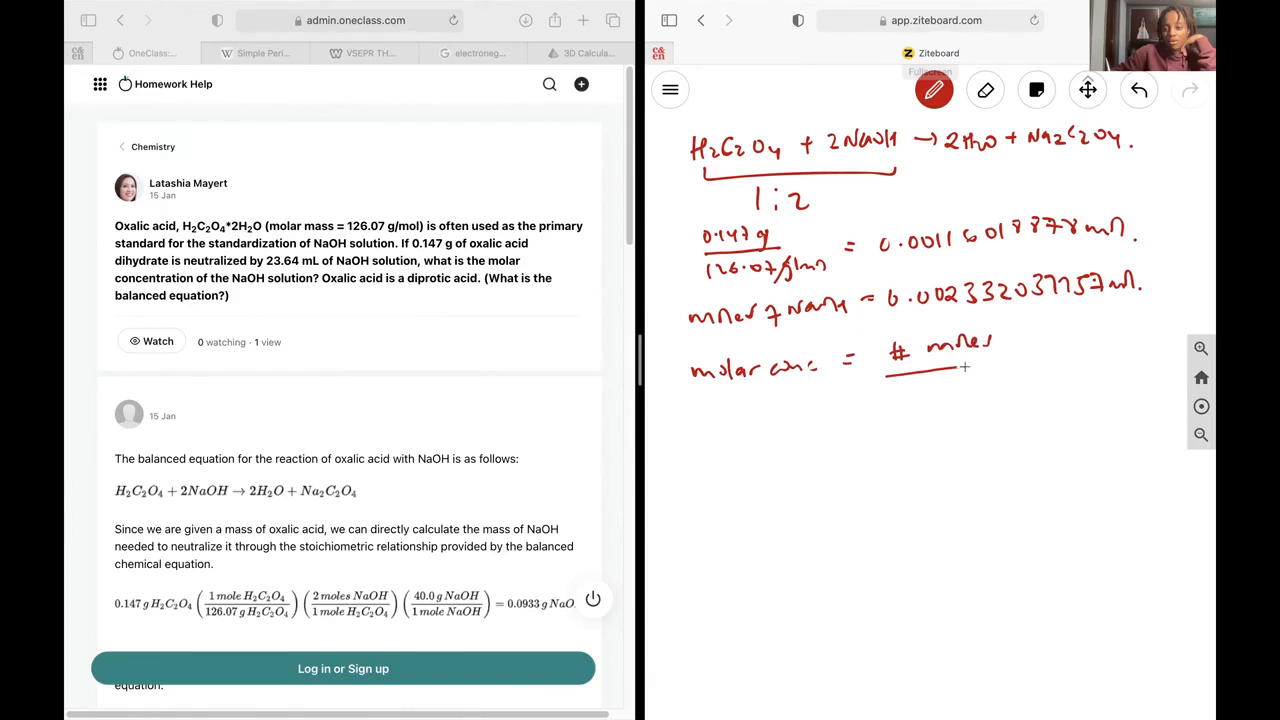
drag(890, 396, 944, 400)
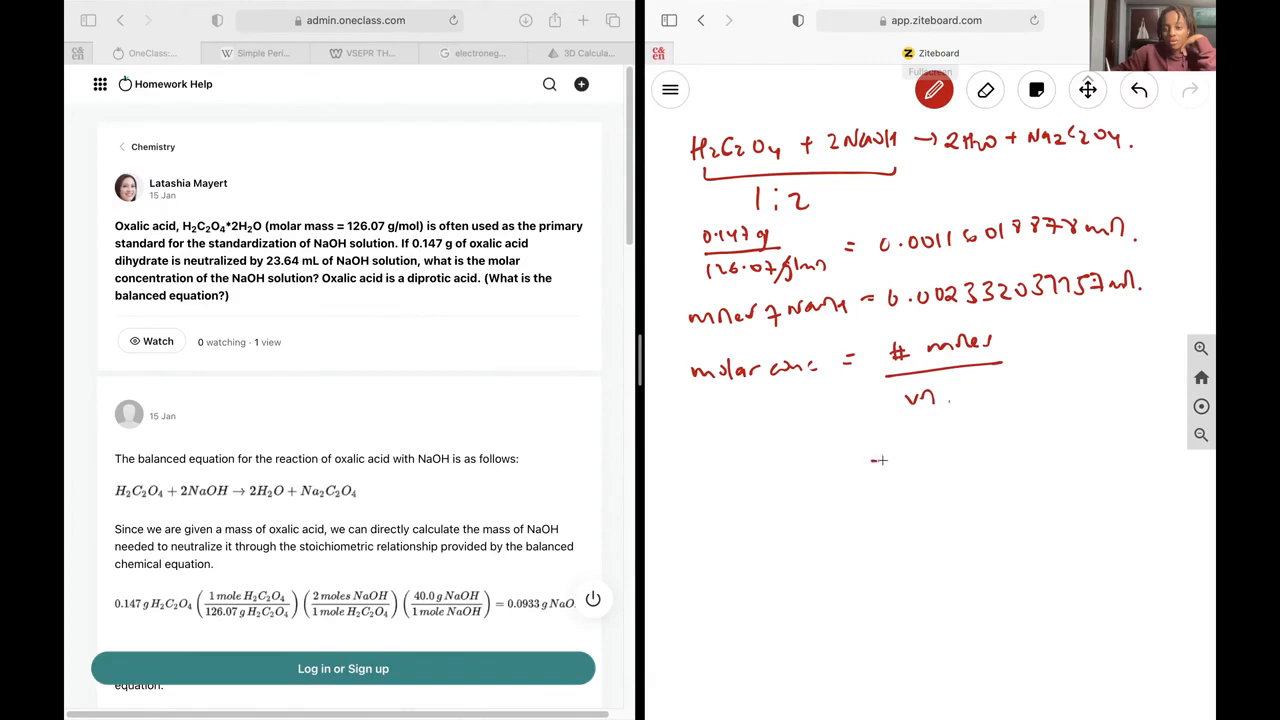
click(878, 460)
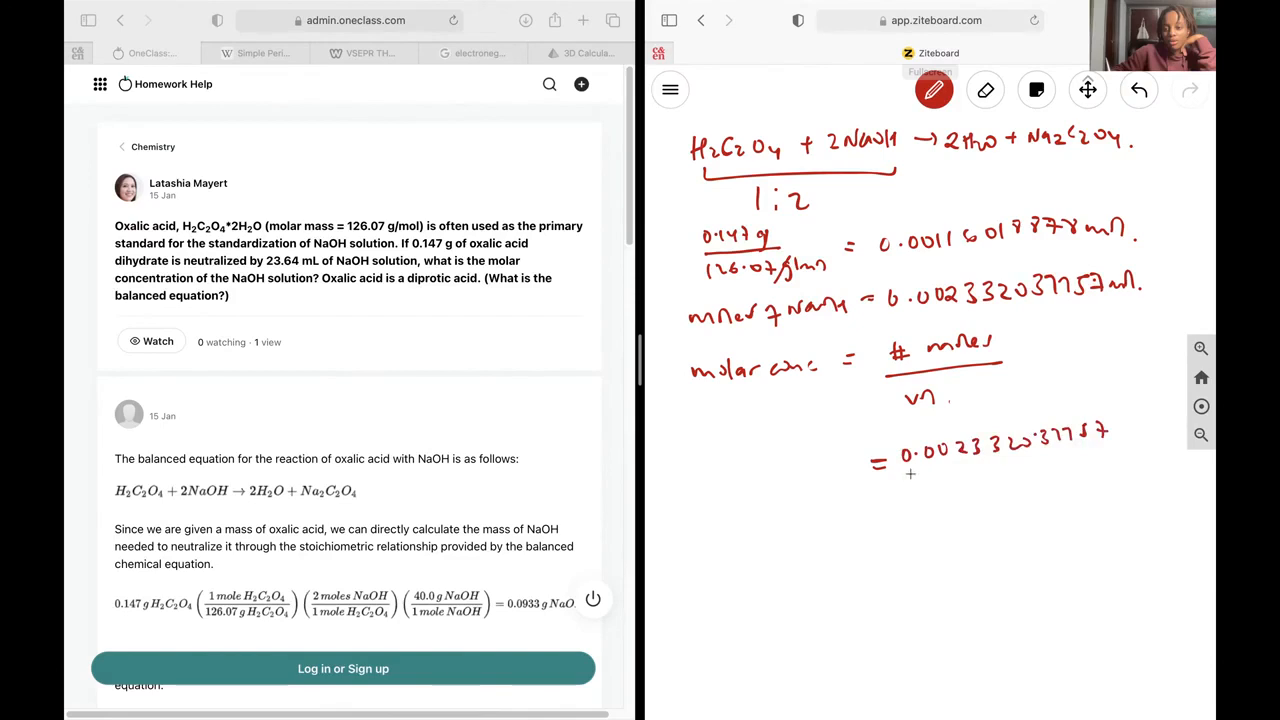
- Substitute beneath it: 0.002332037 / 0.02364 L
drag(910, 472, 1112, 452)
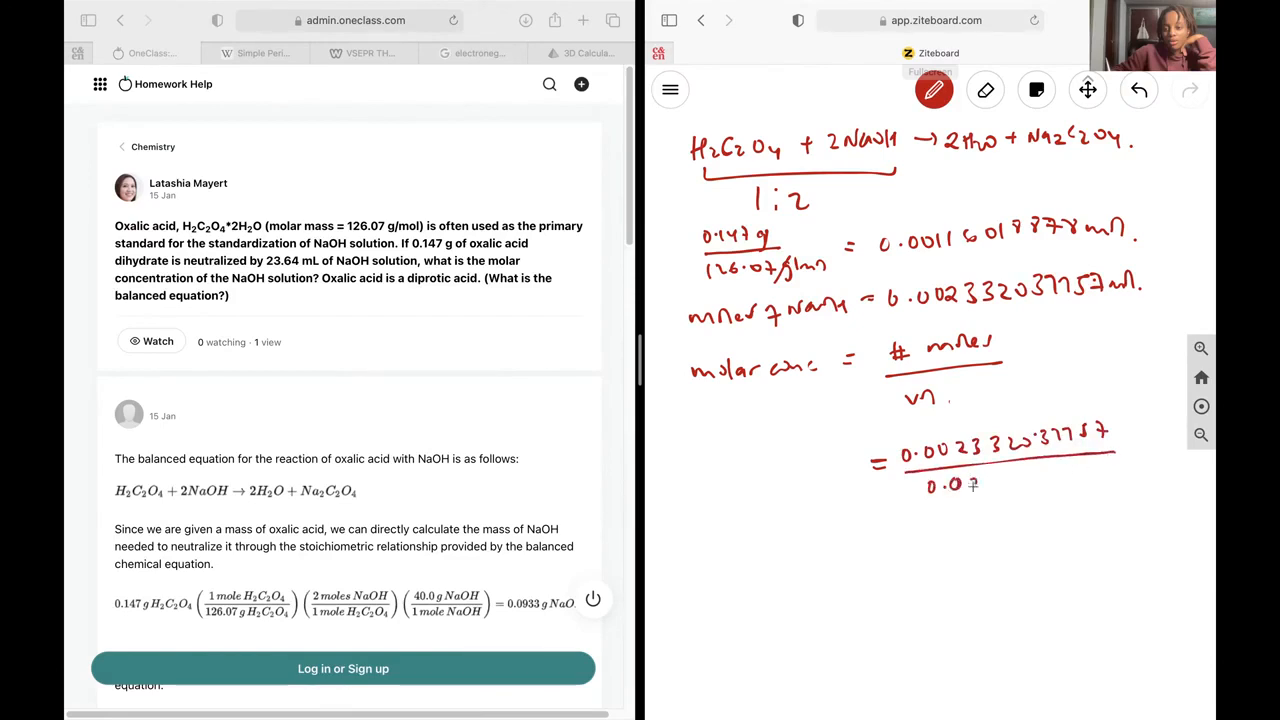
text(0.02364L)
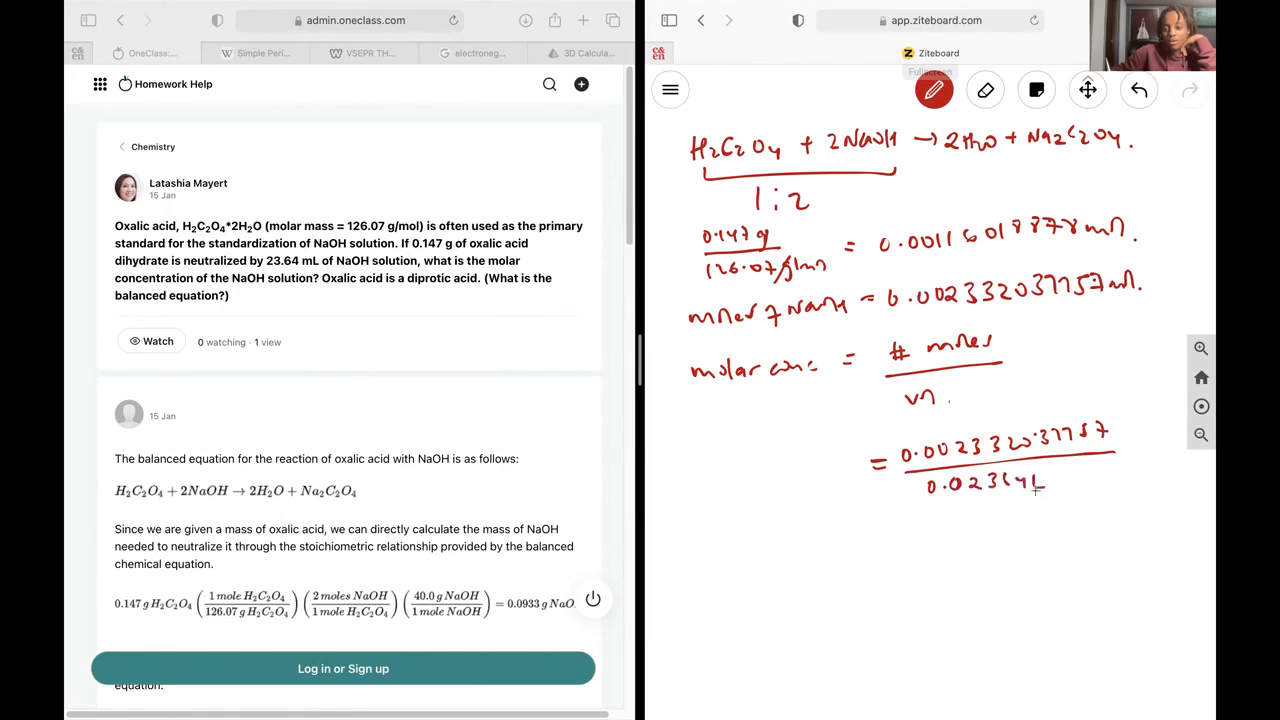